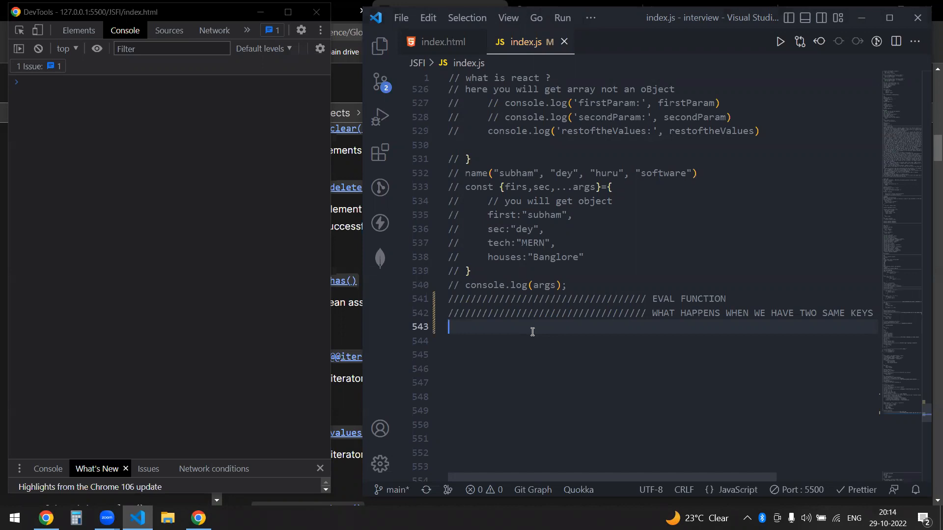
Step: Declare let obj={ name:"subham", class:"web", name:"dey" } with the duplicated name key in index.js
{"action": "type", "text": "let obj={"}
{"action": "left_click", "coordinate": [659, 341]}
{"action": "type", "text": "name"}
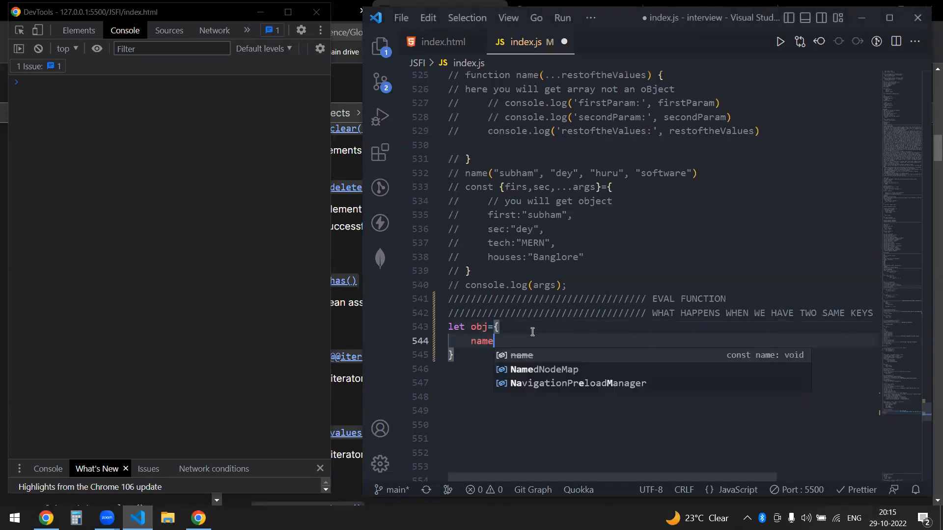
{"action": "type", "text": ":\"\""}
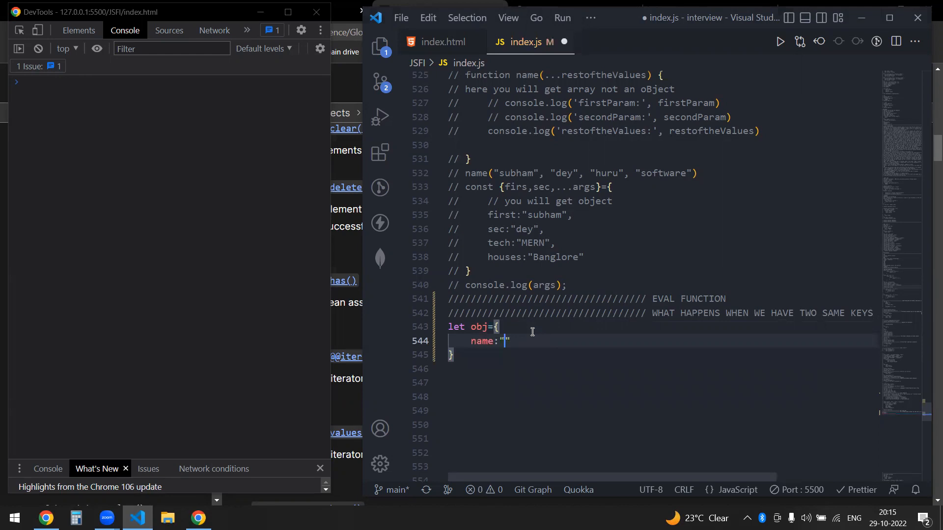
{"action": "type", "text": "subham"}
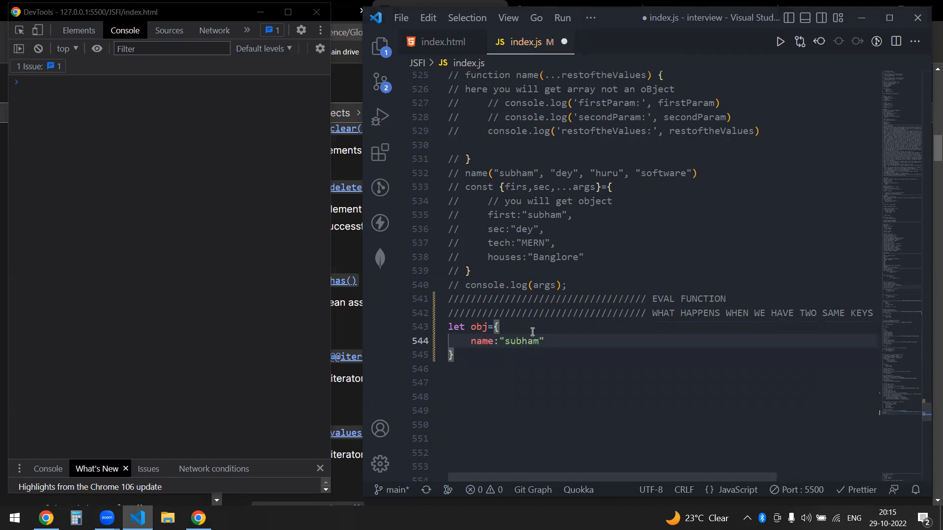
{"action": "key", "text": "Enter"}
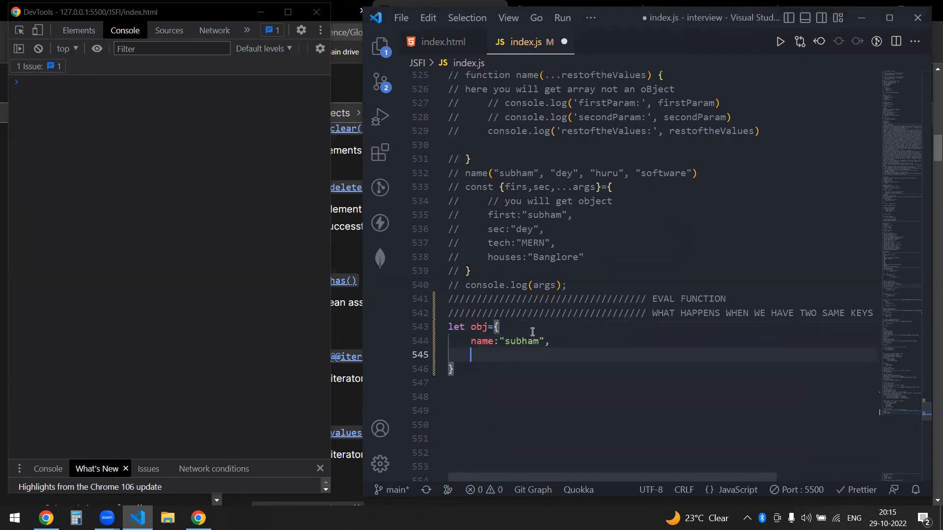
{"action": "type", "text": "class:"}
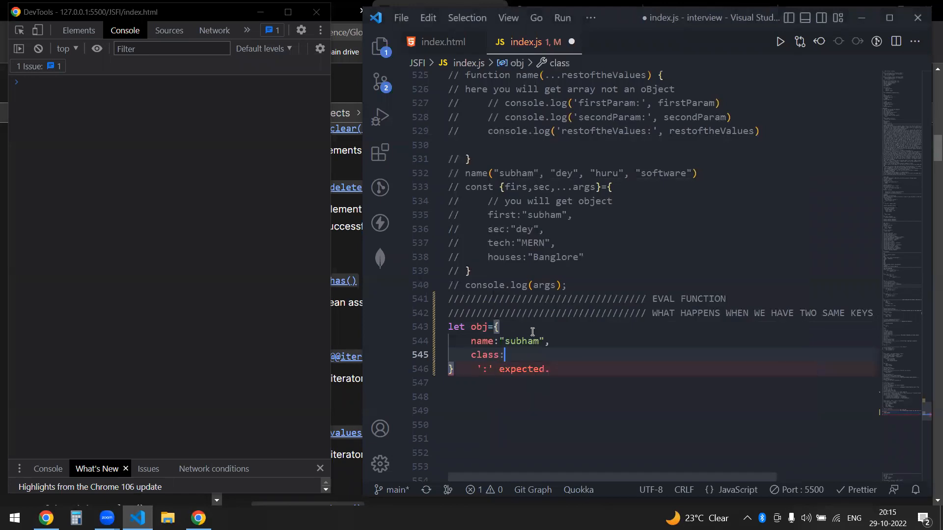
{"action": "type", "text": "\"web\""}
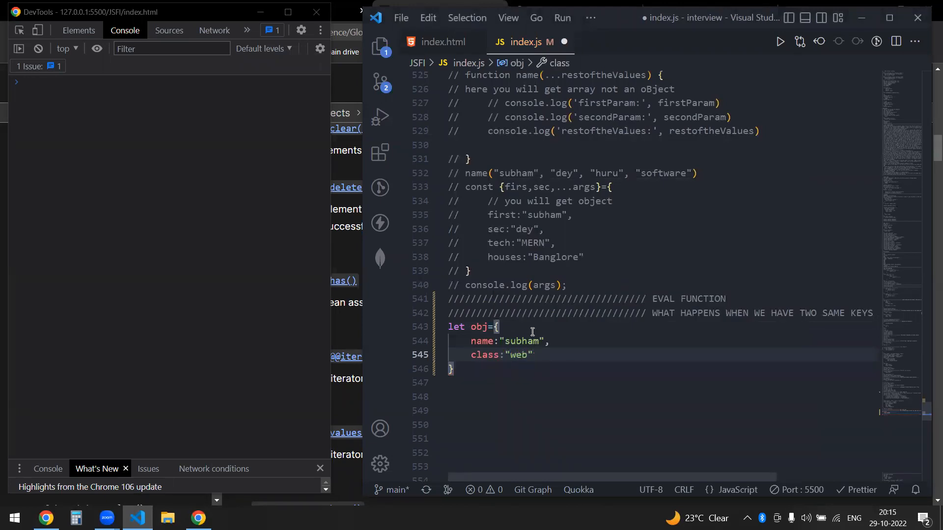
{"action": "type", "text": "name:\""}
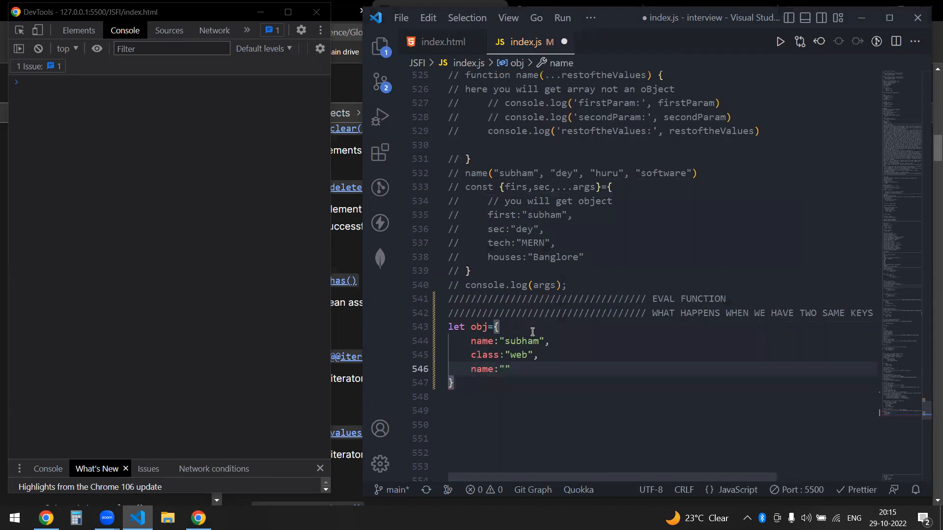
{"action": "type", "text": "dey"}
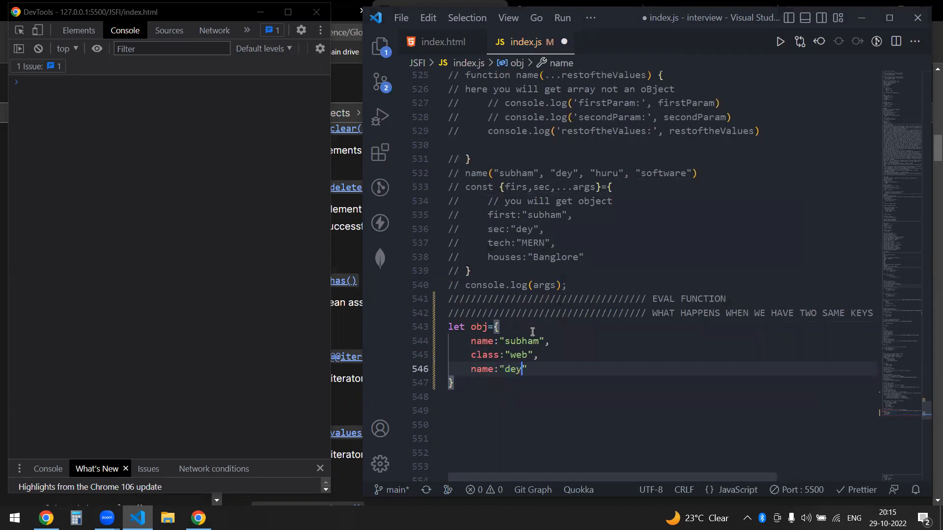
{"action": "mouse_move", "coordinate": [484, 341]}
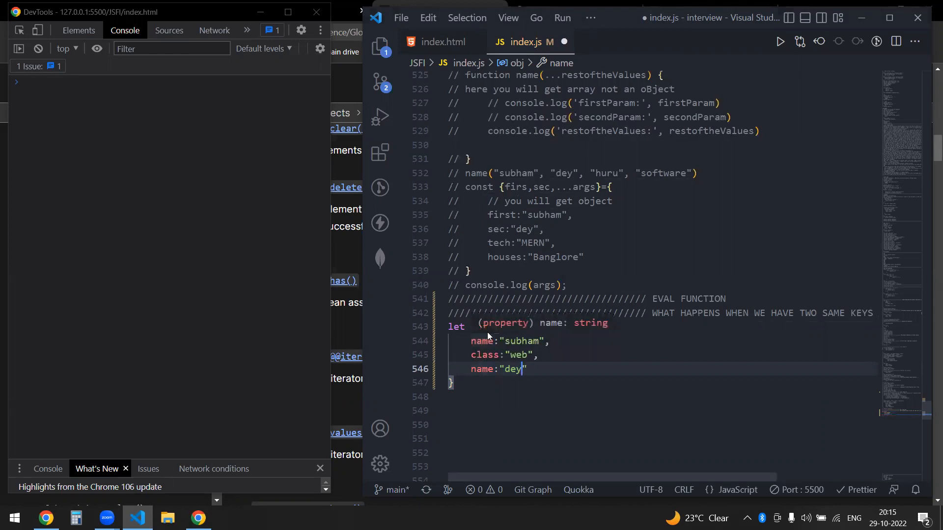
{"action": "type", "text": "obj={"}
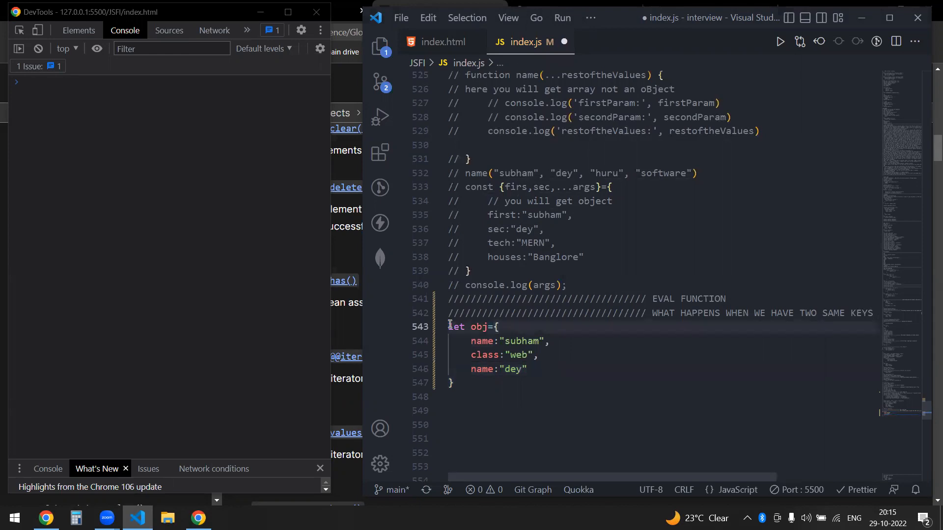
Step: Separate the obj declaration from the comments above and place the cursor on a fresh line after its closing brace
{"action": "key", "text": "Enter"}
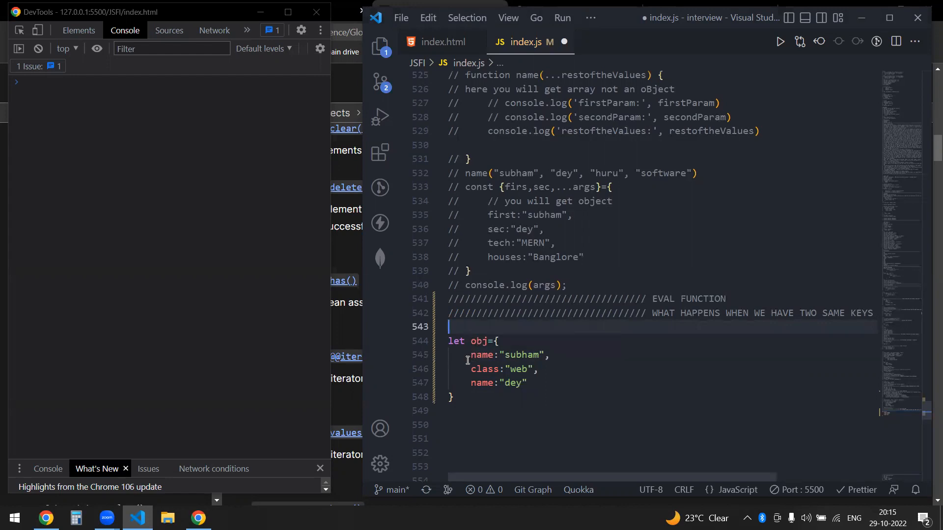
{"action": "mouse_move", "coordinate": [472, 358]}
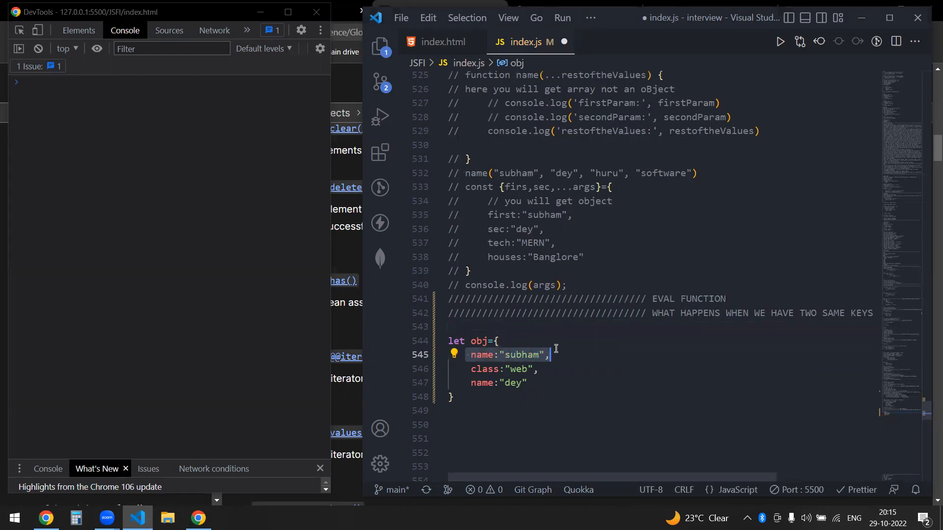
{"action": "mouse_move", "coordinate": [531, 380]}
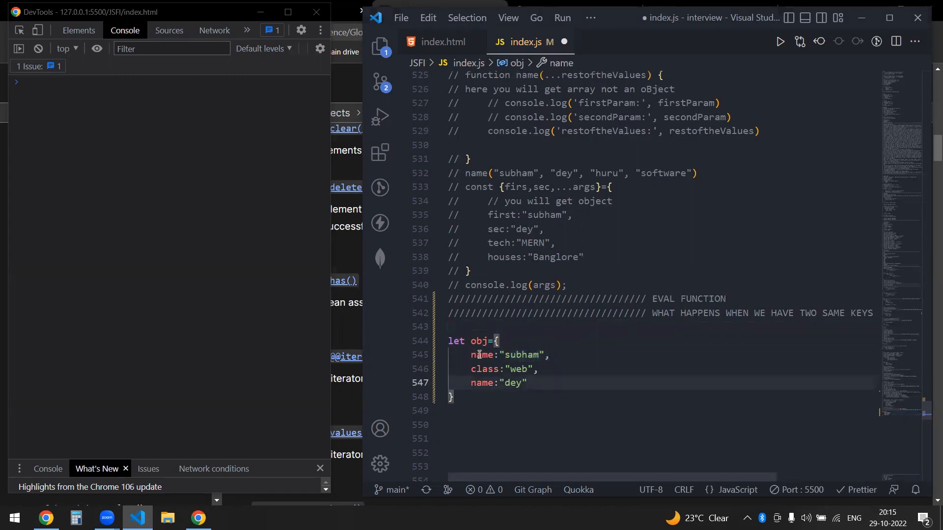
{"action": "left_click", "coordinate": [532, 383]}
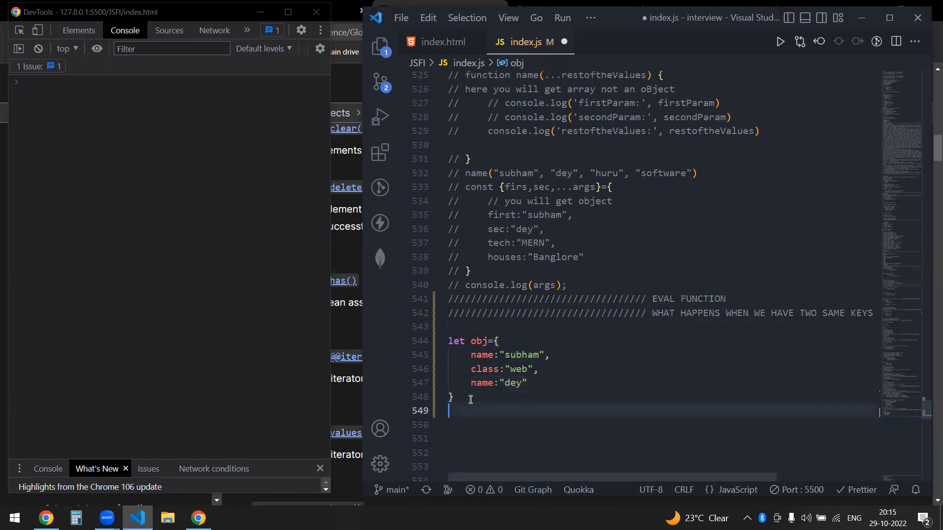
Step: Add the comment // {class:"web",name:"dey"} predicting the resulting object
{"action": "type", "text": "// c"}
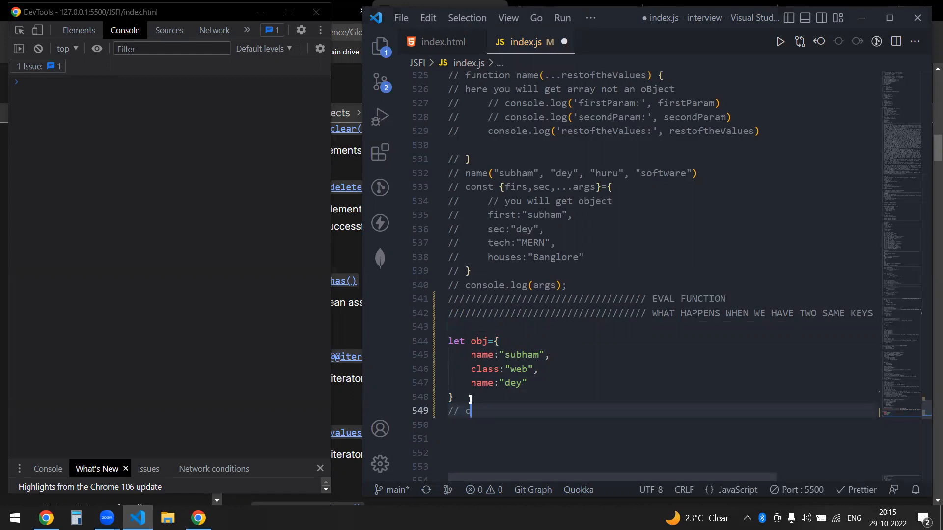
{"action": "type", "text": "lass:"}
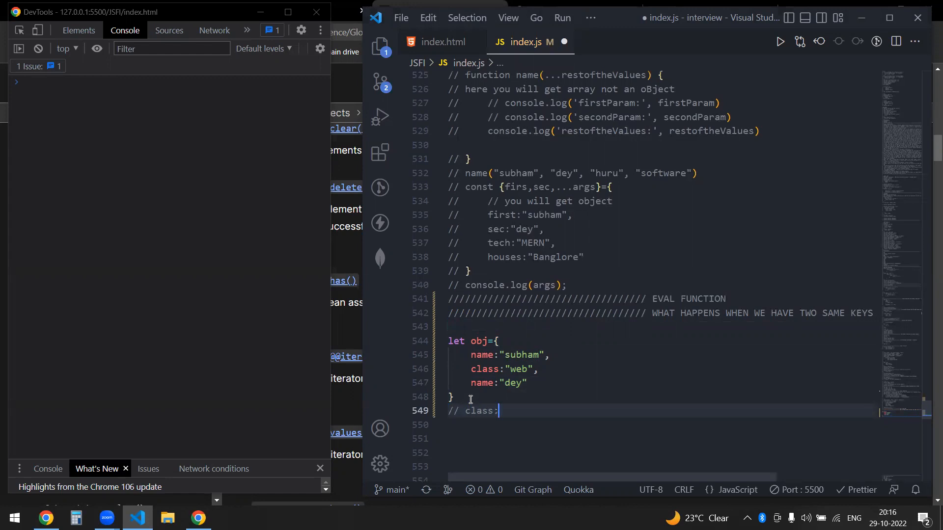
{"action": "type", "text": "\"web\""}
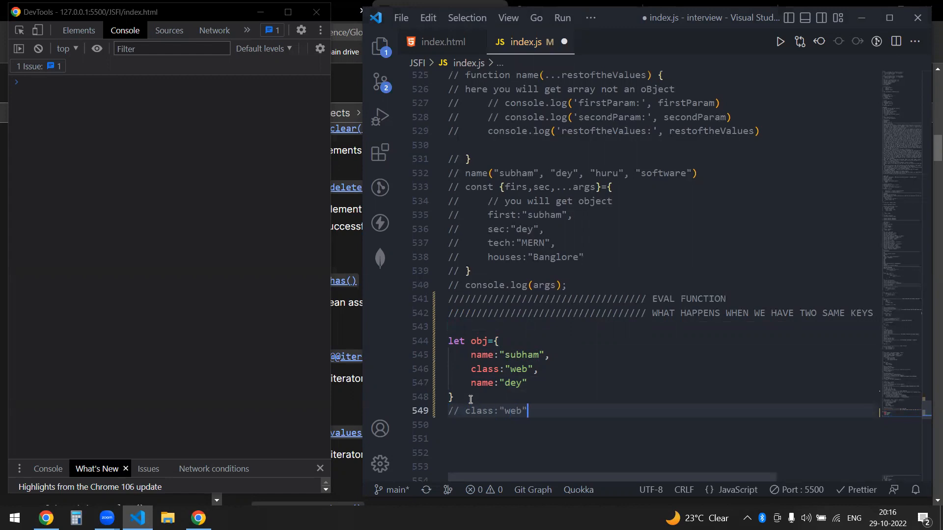
{"action": "type", "text": ",name"}
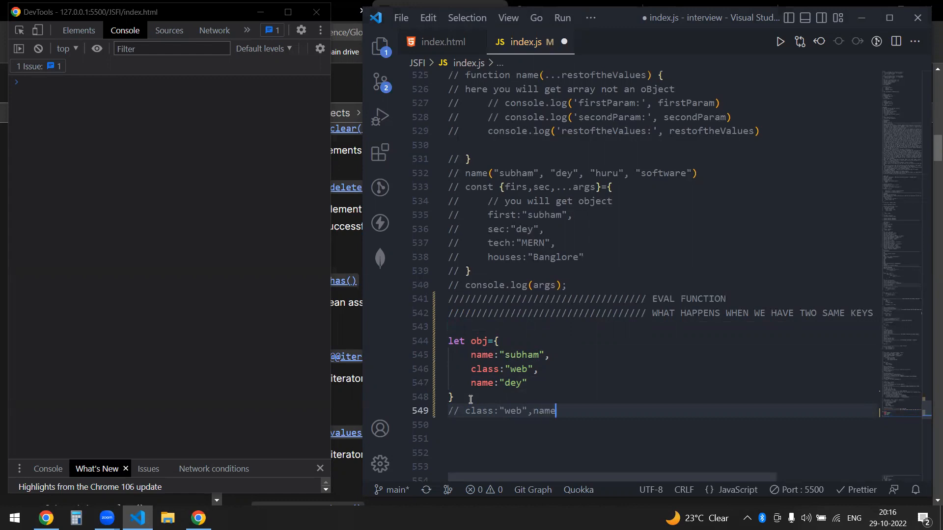
{"action": "type", "text": ":\"dey\""}
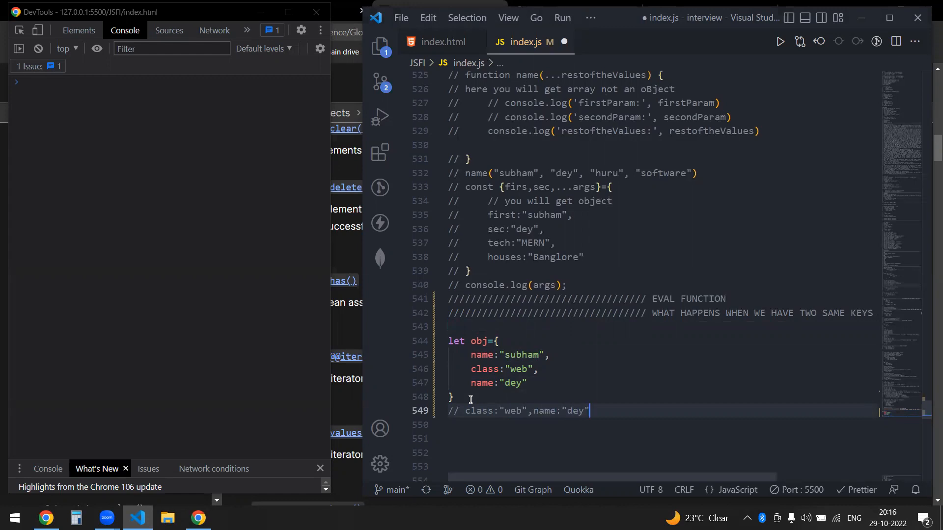
{"action": "type", "text": "}"}
{"action": "left_click", "coordinate": [661, 425]}
{"action": "type", "text": "console.log();"}
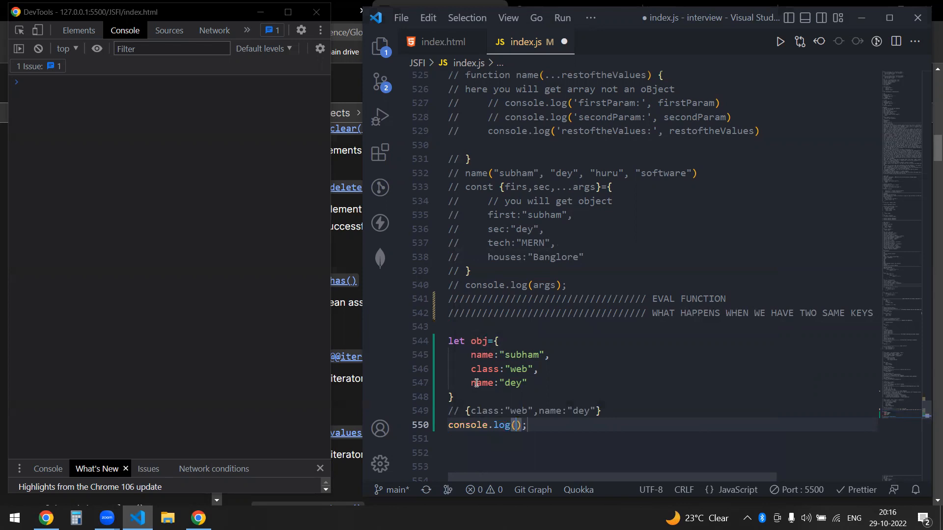
Step: Log obj, save, and expand the logged {name: 'dey', class: 'web'} in Chrome DevTools, then return to the first name value "subham"
{"action": "type", "text": "obj"}
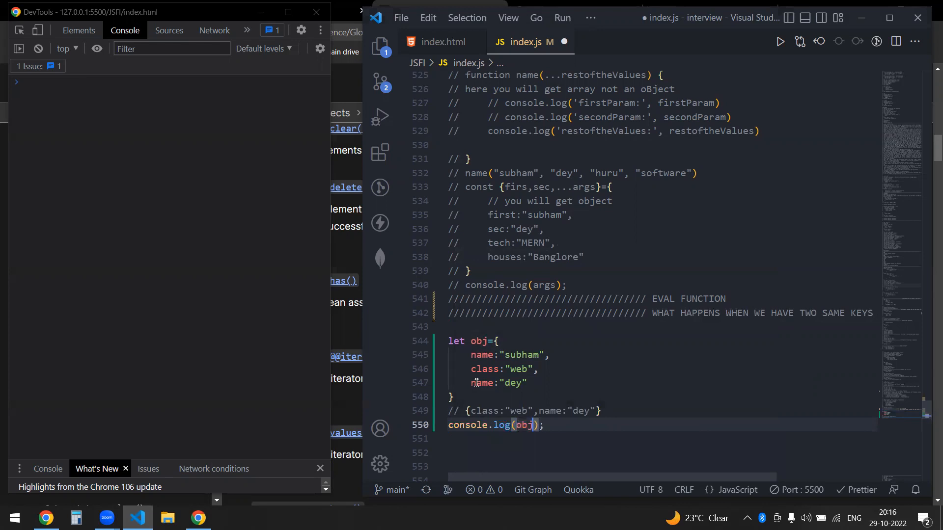
{"action": "key", "text": "Ctrl+s"}
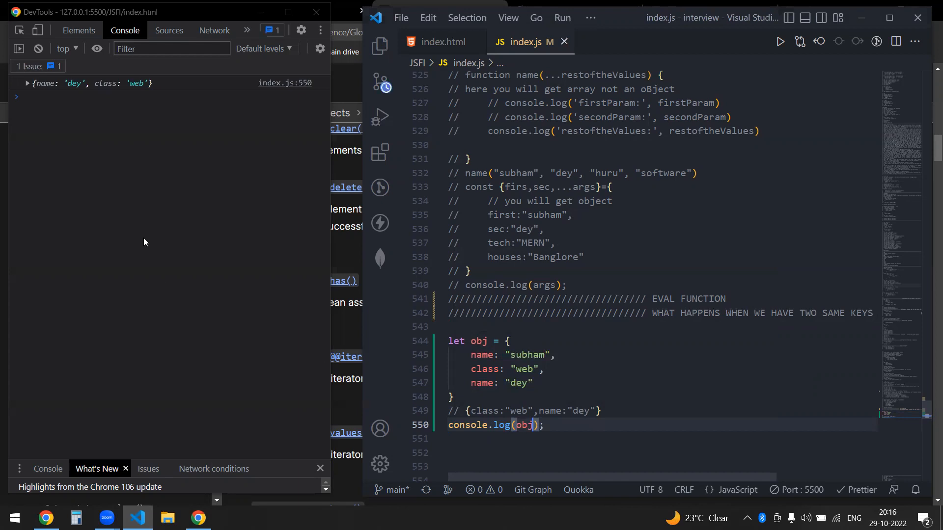
{"action": "left_click", "coordinate": [27, 83]}
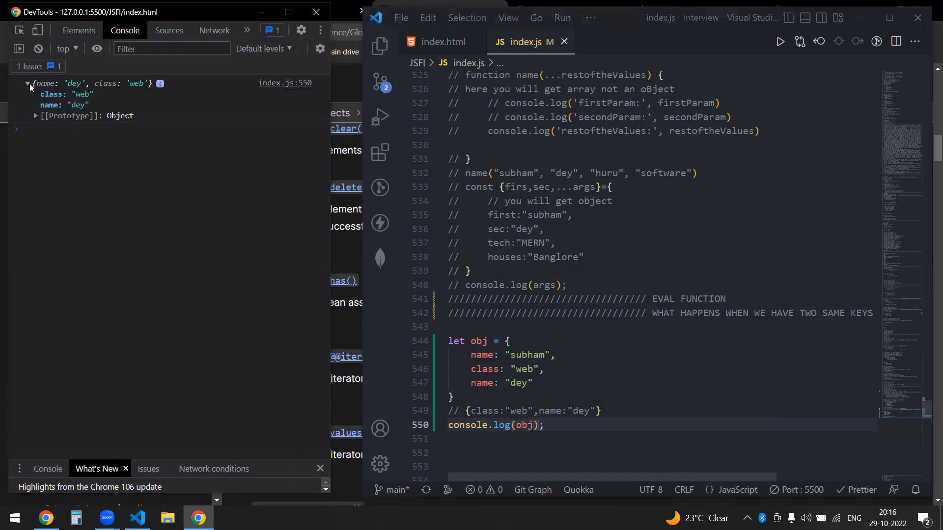
{"action": "mouse_move", "coordinate": [296, 318]}
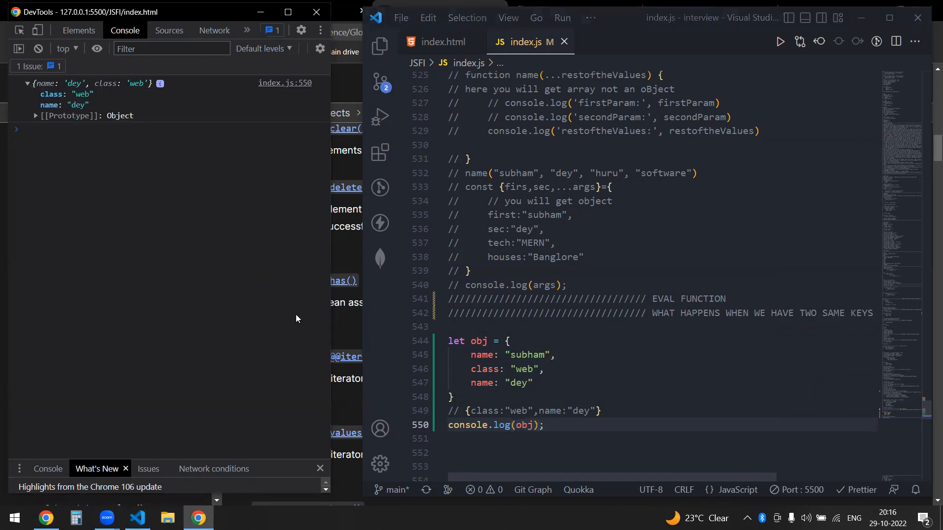
{"action": "mouse_move", "coordinate": [79, 94]}
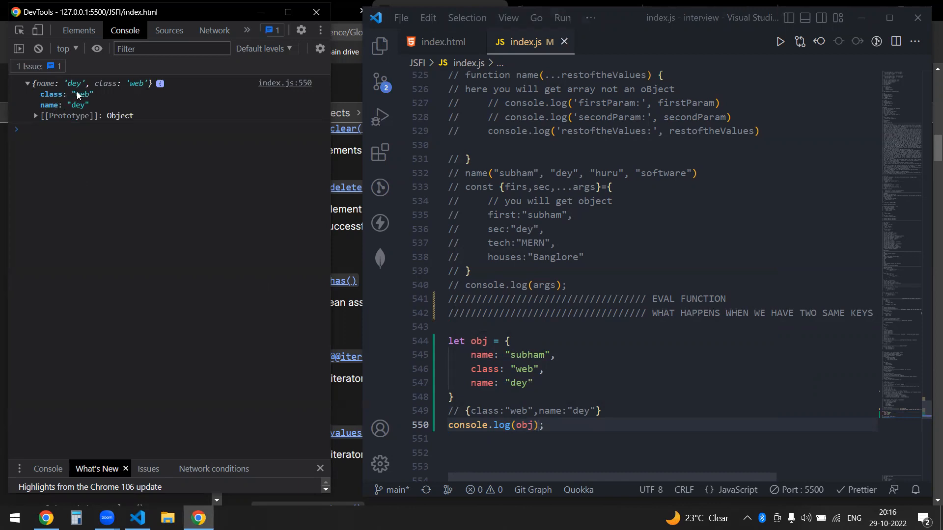
{"action": "mouse_move", "coordinate": [89, 110]}
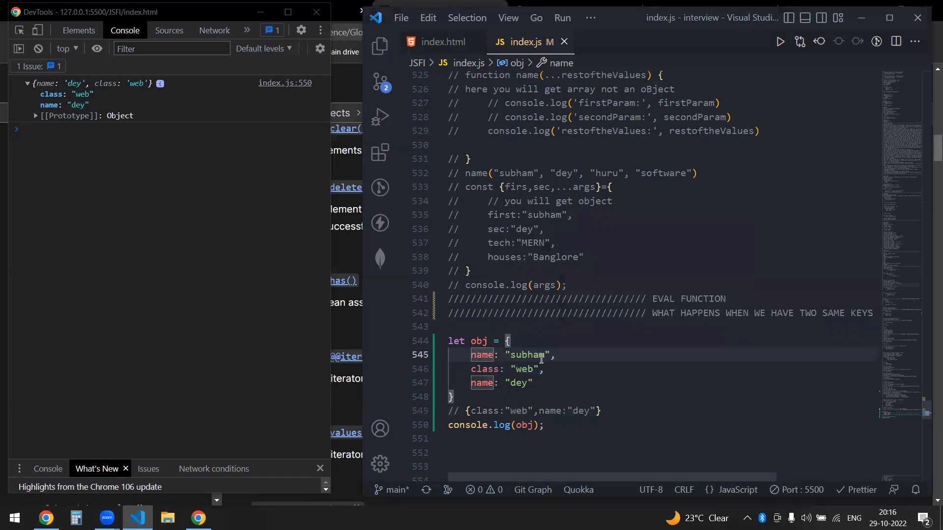
{"action": "left_click", "coordinate": [554, 355]}
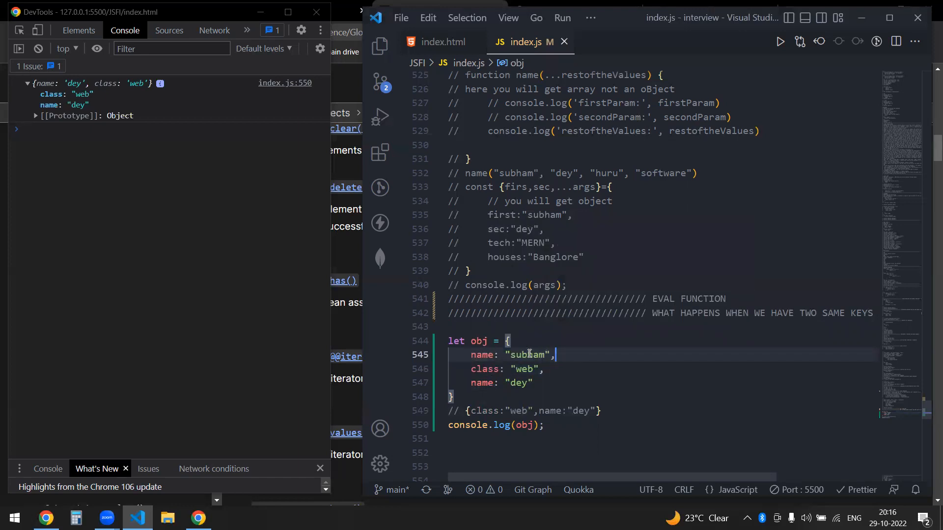